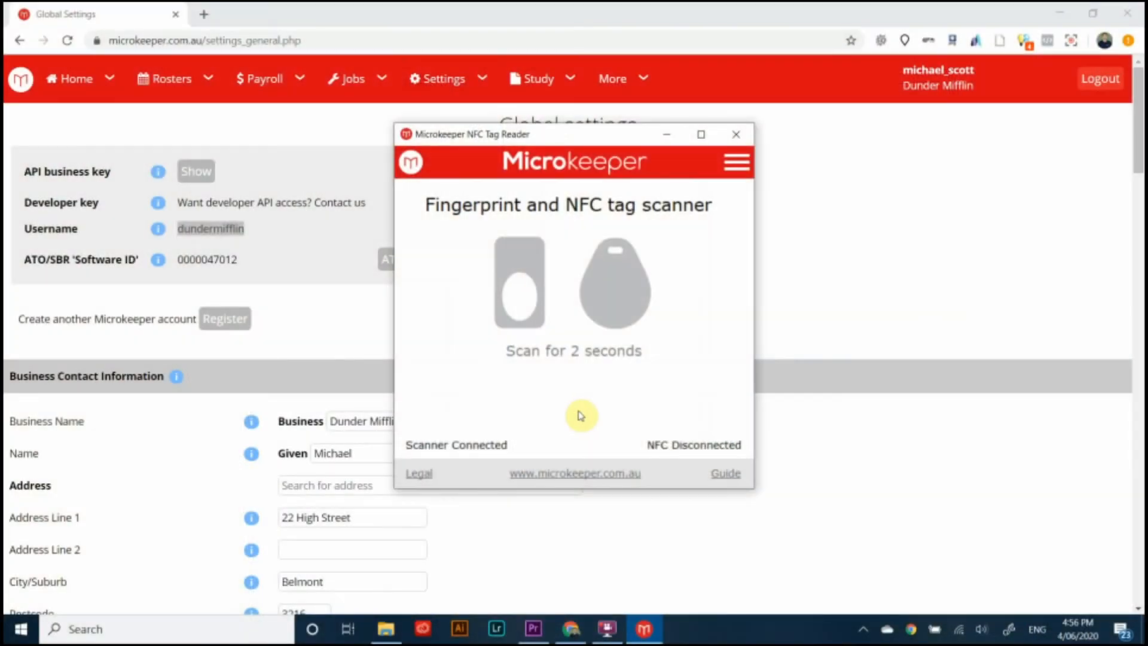
Step: Open the hamburger menu to reveal Enroll Employee, Settings and Exit options
click(738, 162)
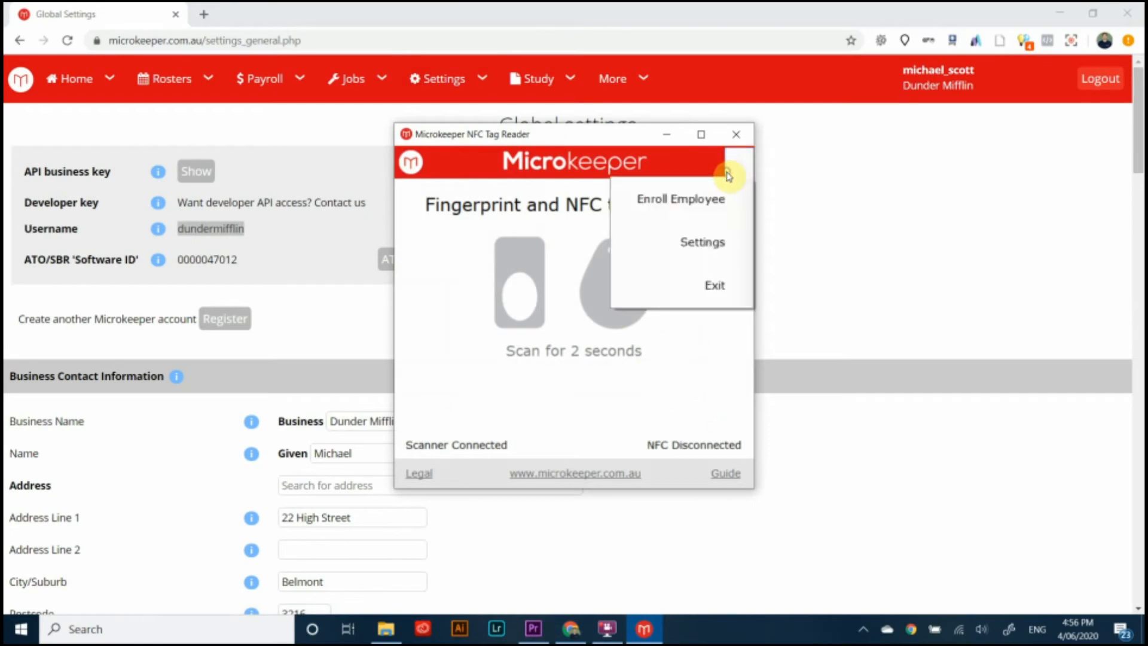